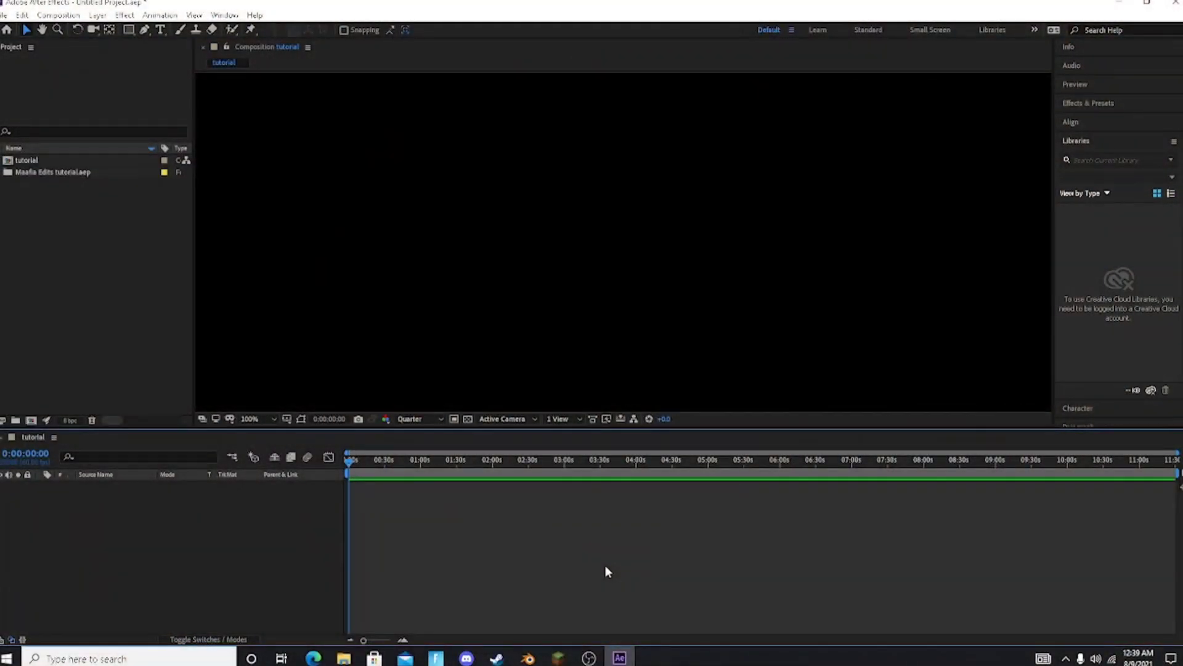
{"action": "mouse_move", "coordinate": [437, 520]}
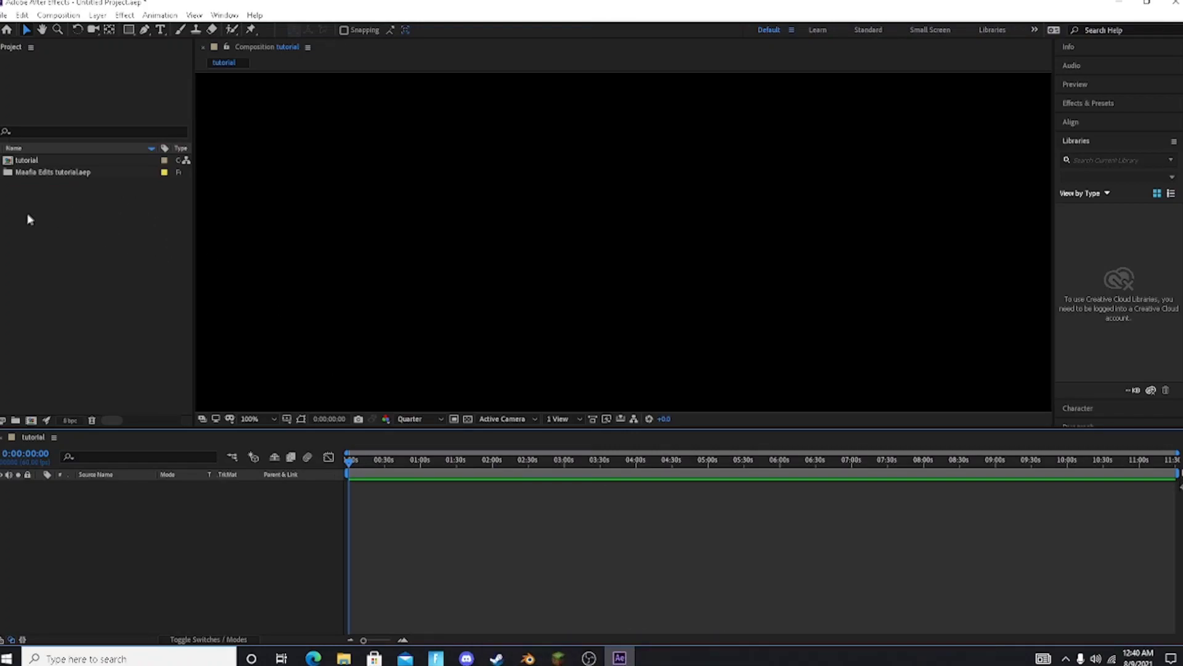
Import the two RPReplay gameplay clips and add them to Tutorial Comp's timeline.
{"action": "left_click", "coordinate": [7, 184]}
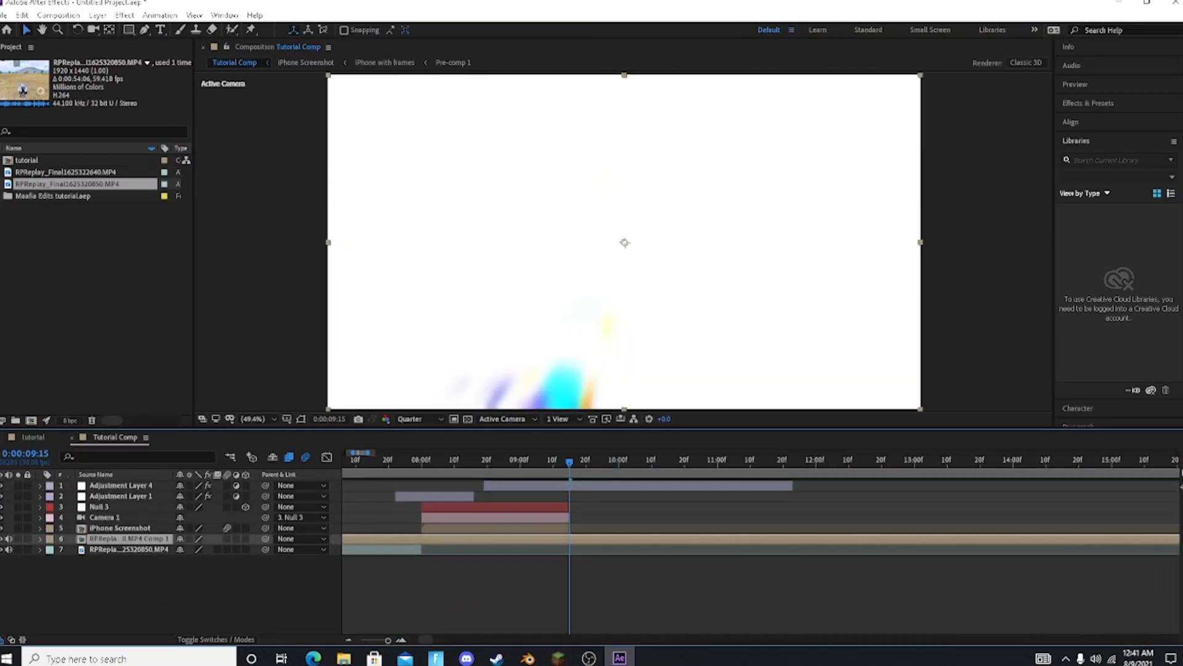
Apply the 777twixtor preset from FX Console to the bottom gameplay clip layer.
{"action": "left_click", "coordinate": [1088, 104]}
{"action": "type", "text": "twixtor"}
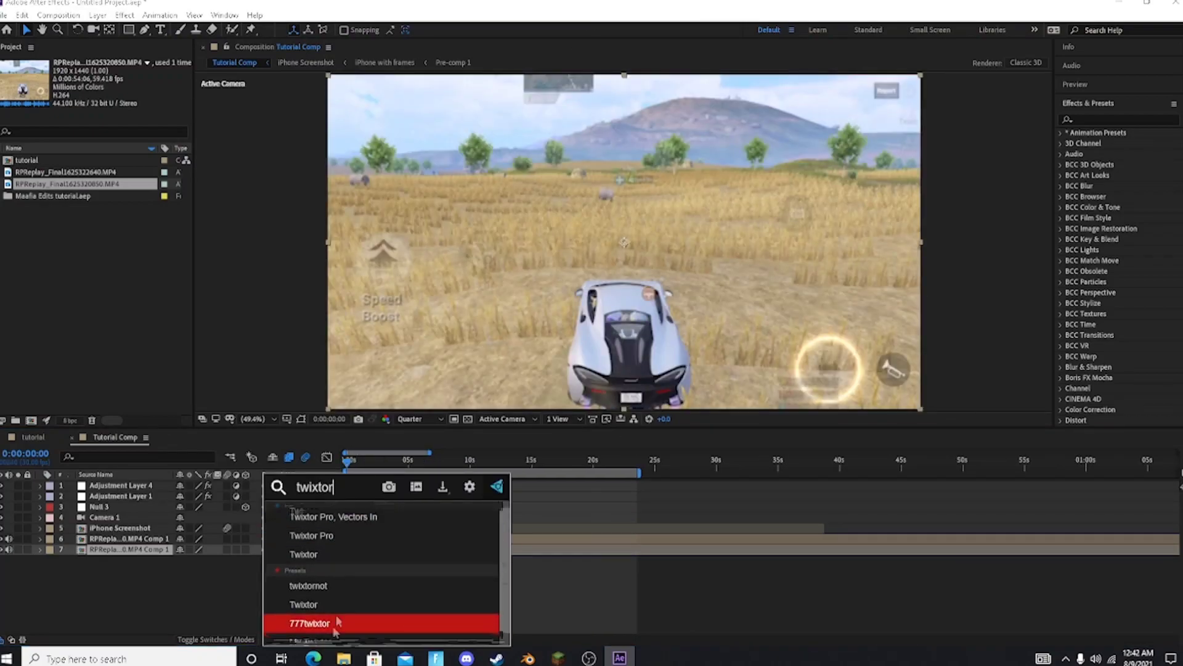
{"action": "double_click", "coordinate": [309, 623]}
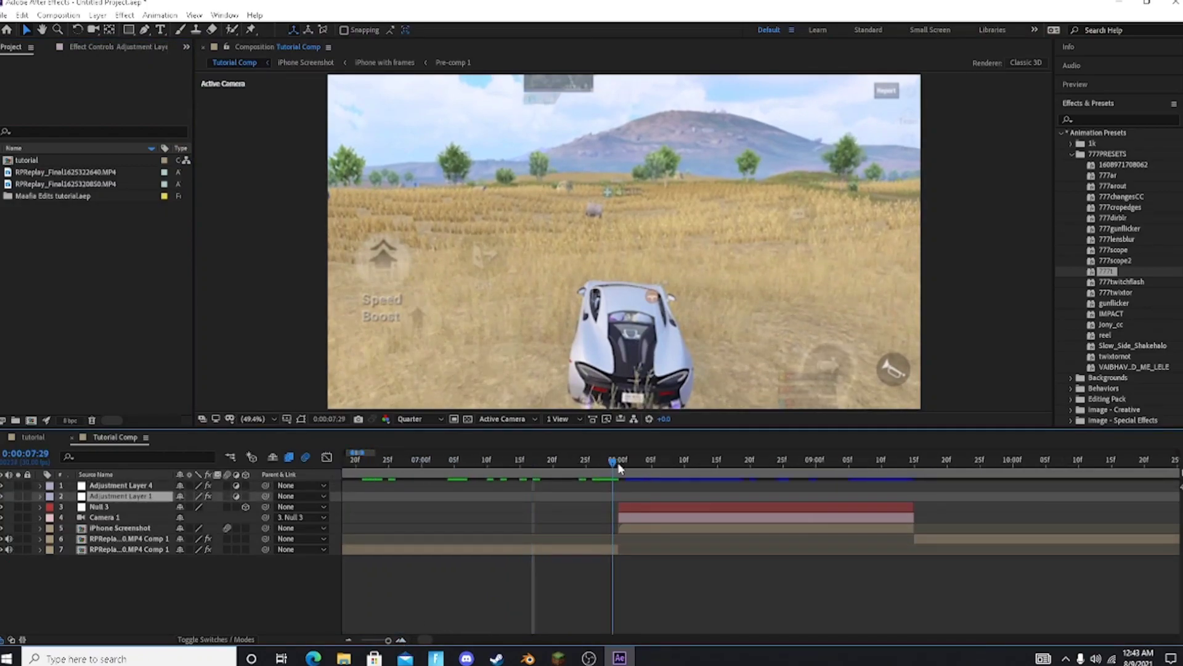
Save PNG snapshots at 7:29 and 9:15 into the Maafia edits tutorial folder.
{"action": "left_click", "coordinate": [120, 548]}
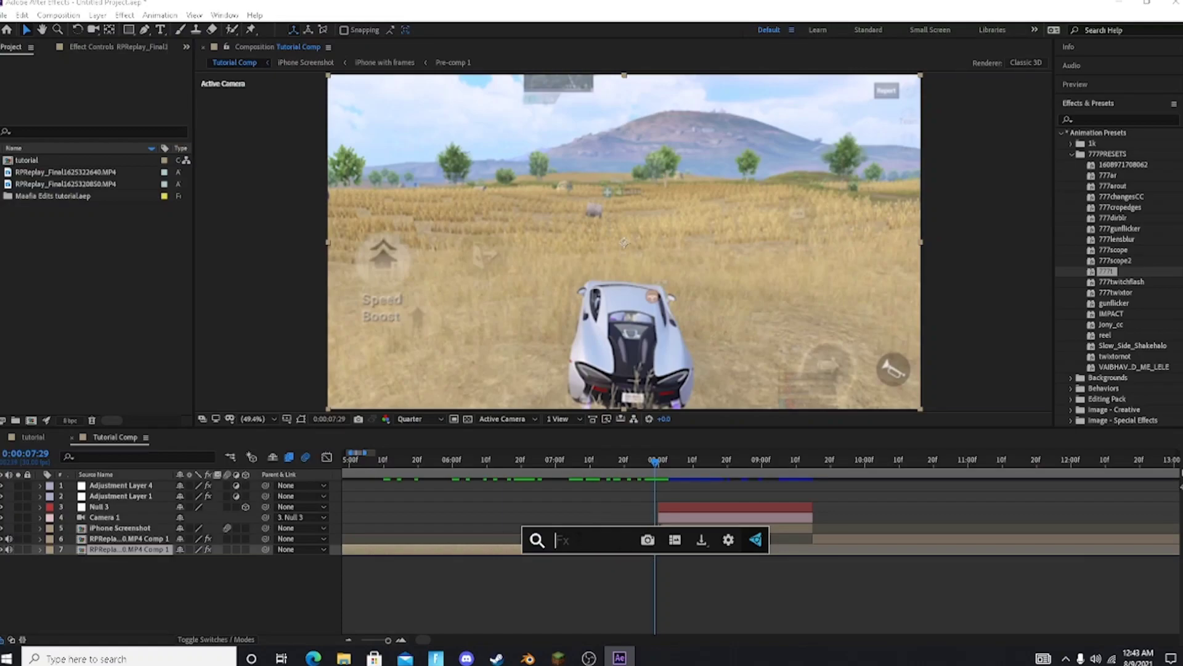
{"action": "mouse_move", "coordinate": [578, 562]}
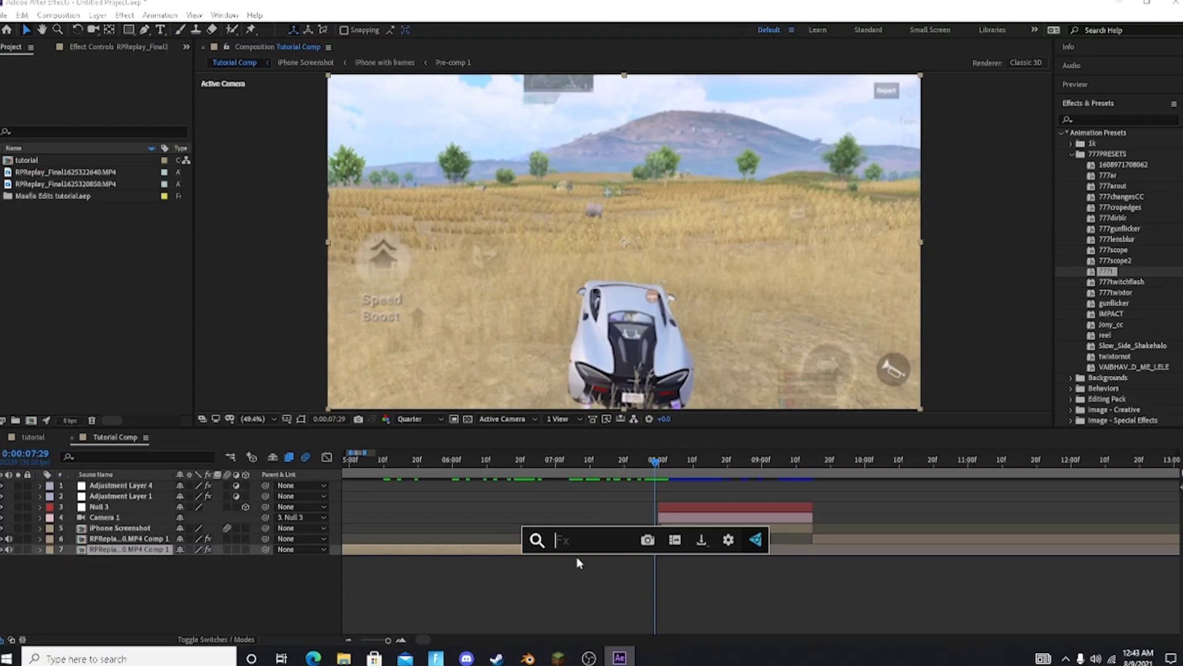
{"action": "mouse_move", "coordinate": [648, 539]}
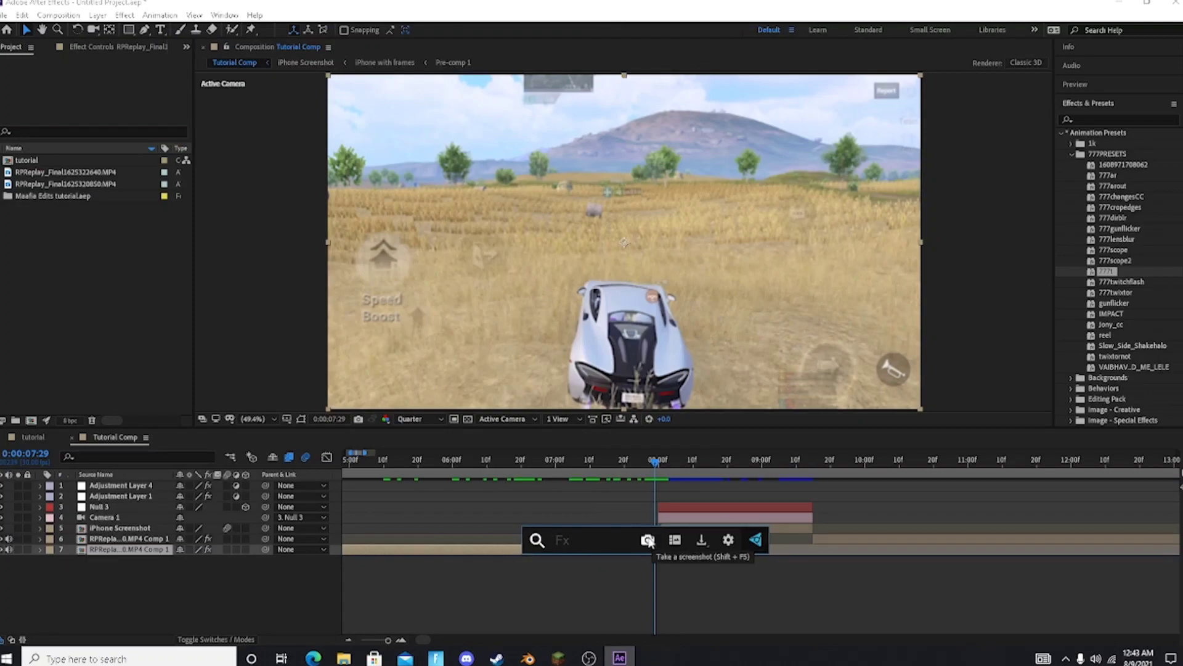
{"action": "mouse_move", "coordinate": [724, 575]}
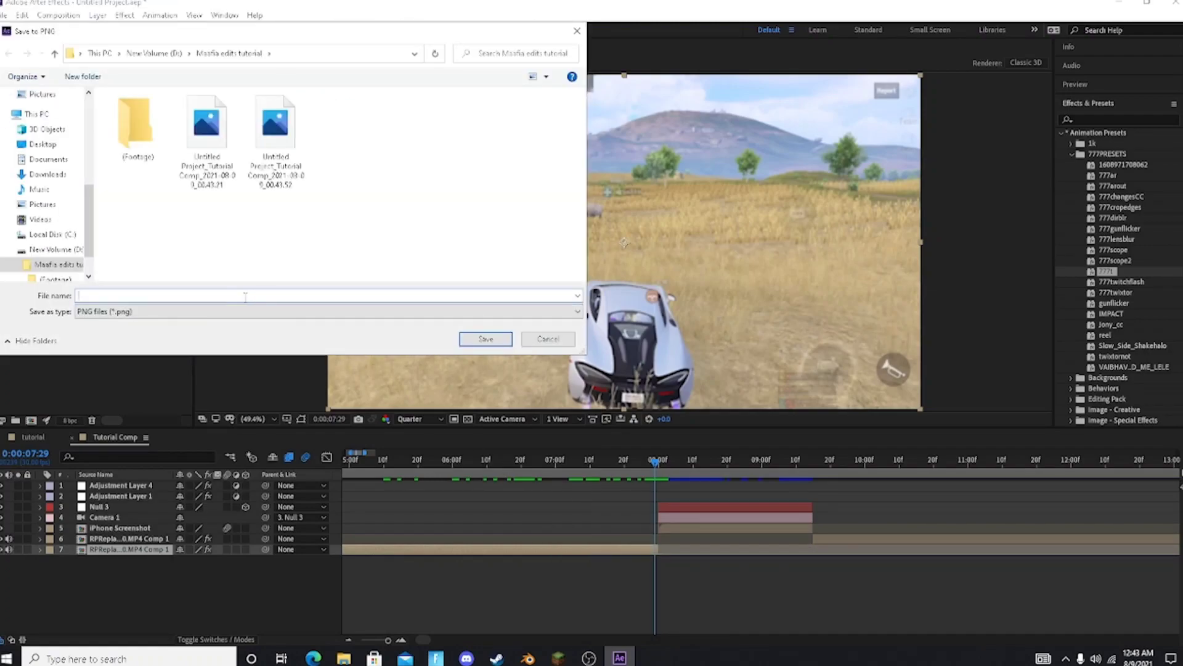
{"action": "left_click", "coordinate": [547, 338]}
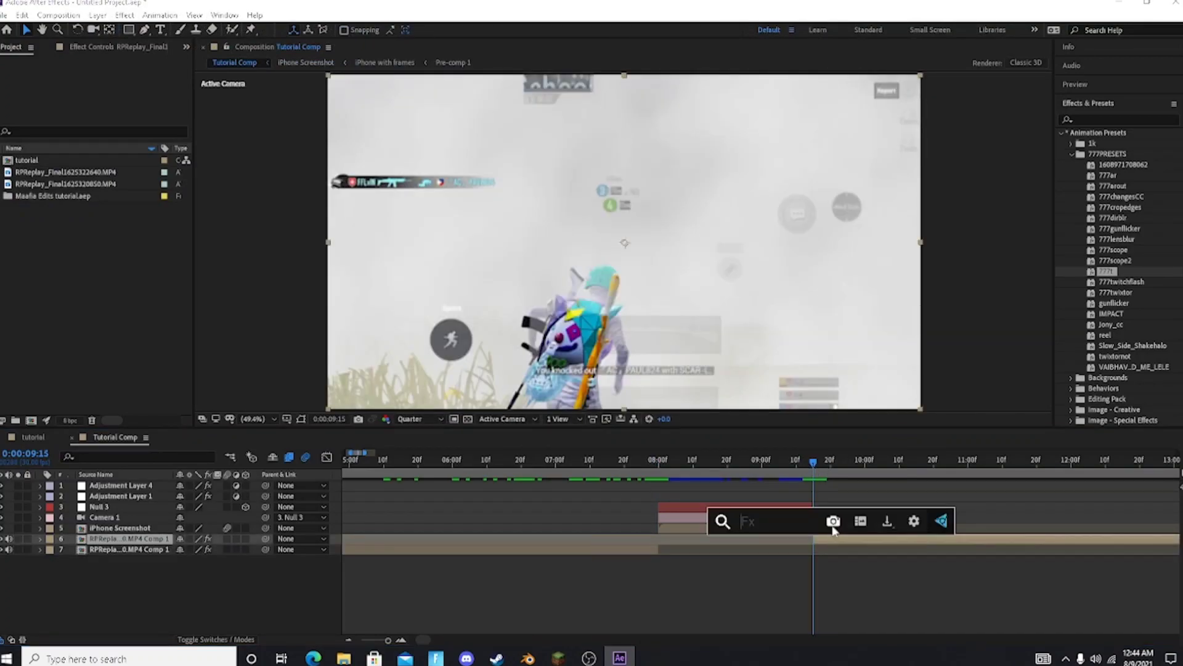
{"action": "left_click", "coordinate": [833, 521]}
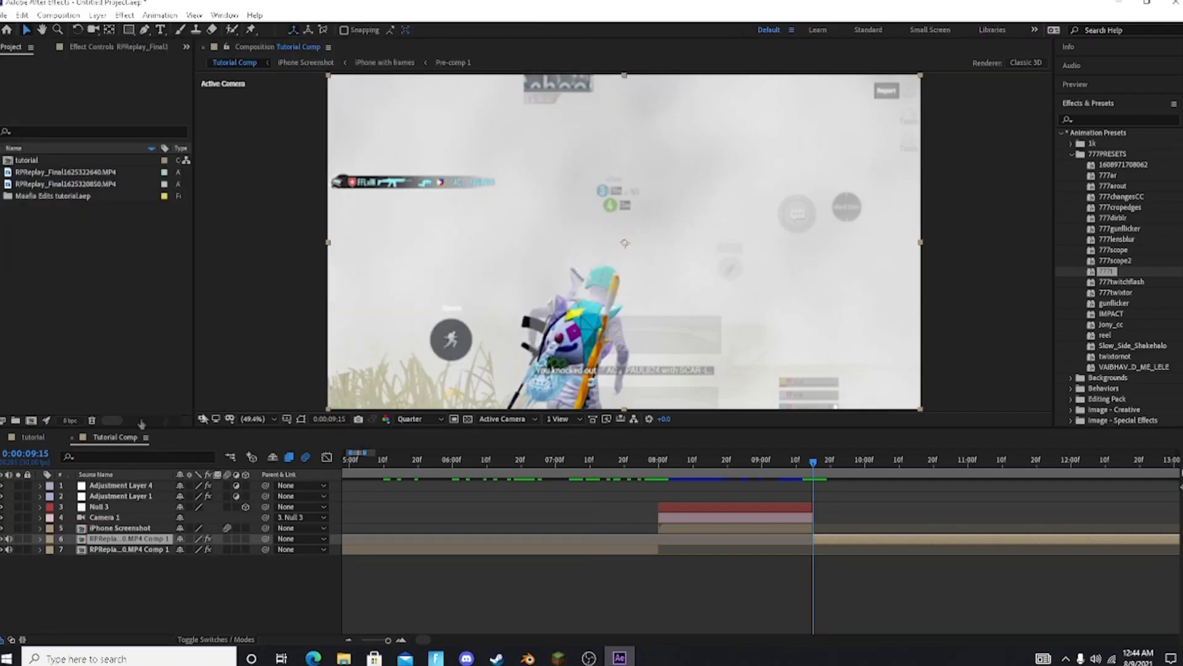
Import the frame 1 and frame 2 stills into iPhone with frames.
{"action": "left_click", "coordinate": [125, 527]}
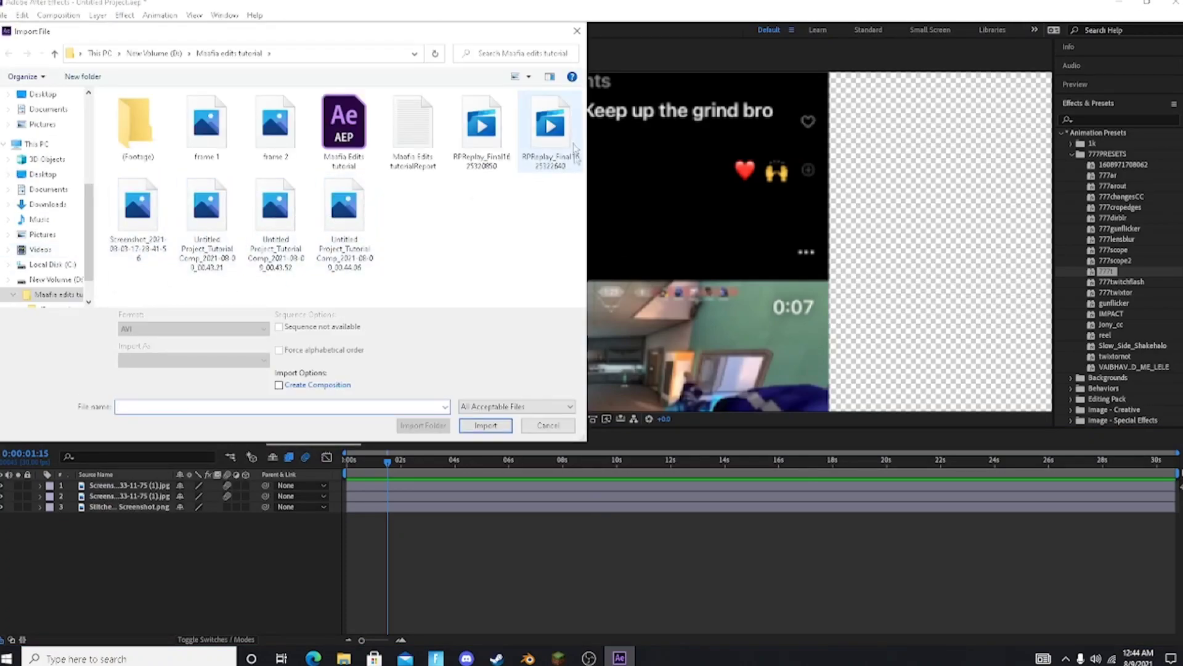
{"action": "left_click", "coordinate": [274, 124]}
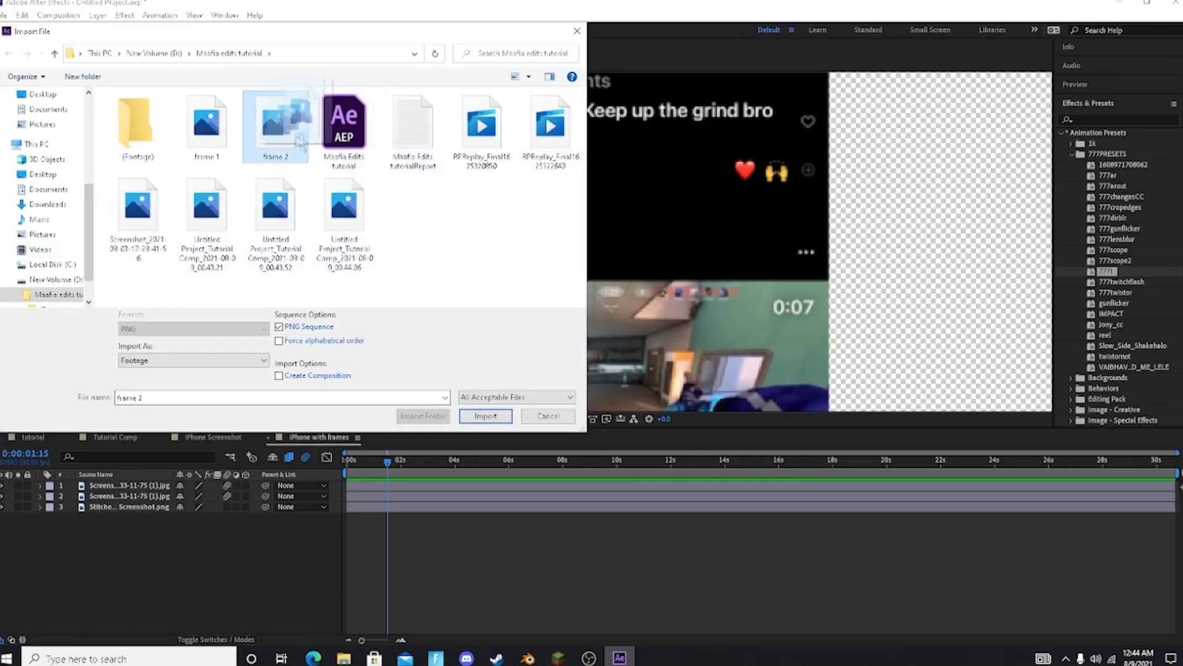
{"action": "left_click", "coordinate": [485, 416]}
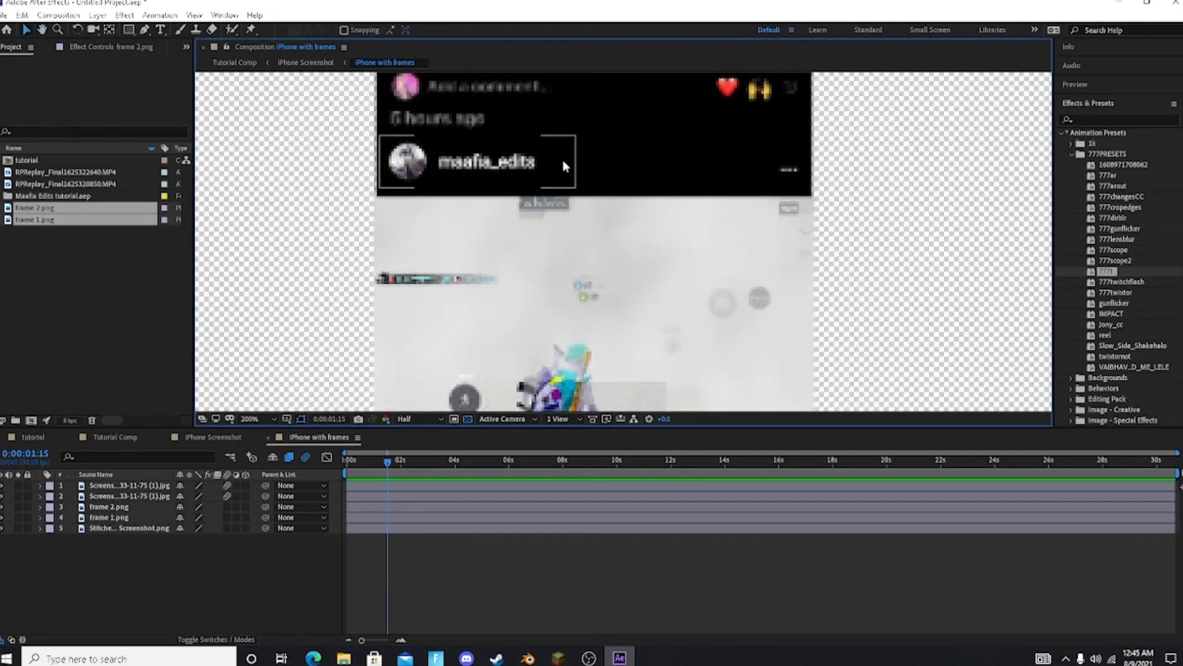
Import the Screenshot_2021-08-03 JPG into iPhone with frames at 31% scale.
{"action": "left_click", "coordinate": [249, 419]}
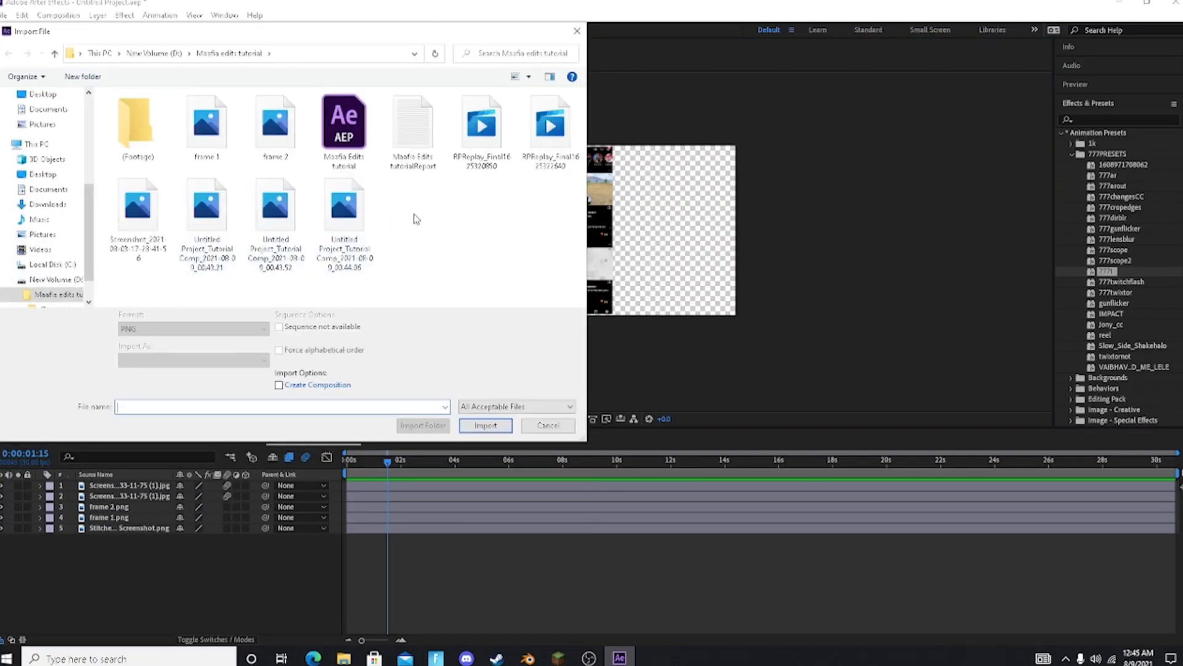
{"action": "left_click", "coordinate": [137, 205]}
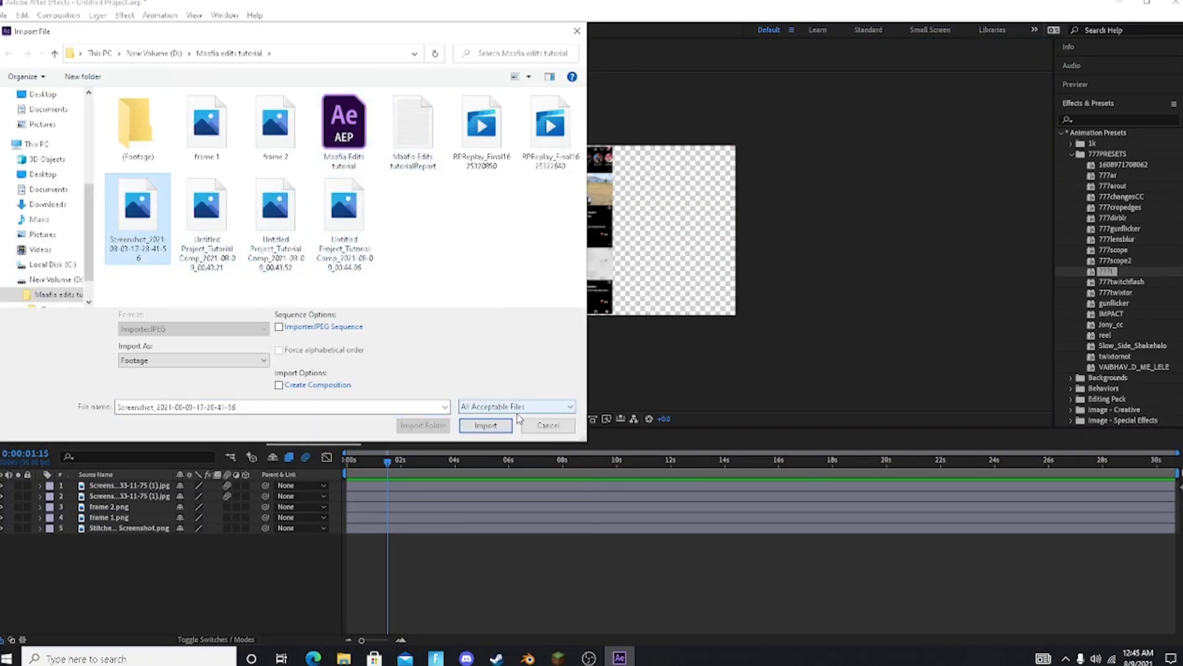
{"action": "left_click", "coordinate": [485, 425]}
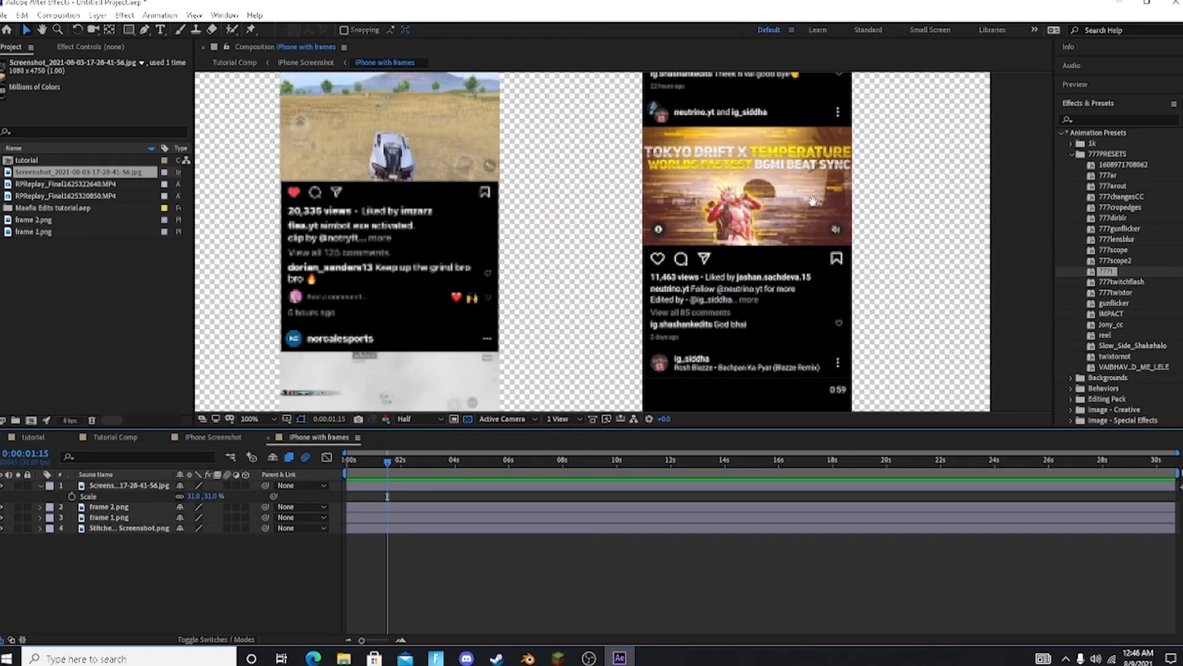
Draw a rectangle mask around the username row and add Adjustment Layer 5 in Tutorial Comp.
{"action": "left_click", "coordinate": [249, 419]}
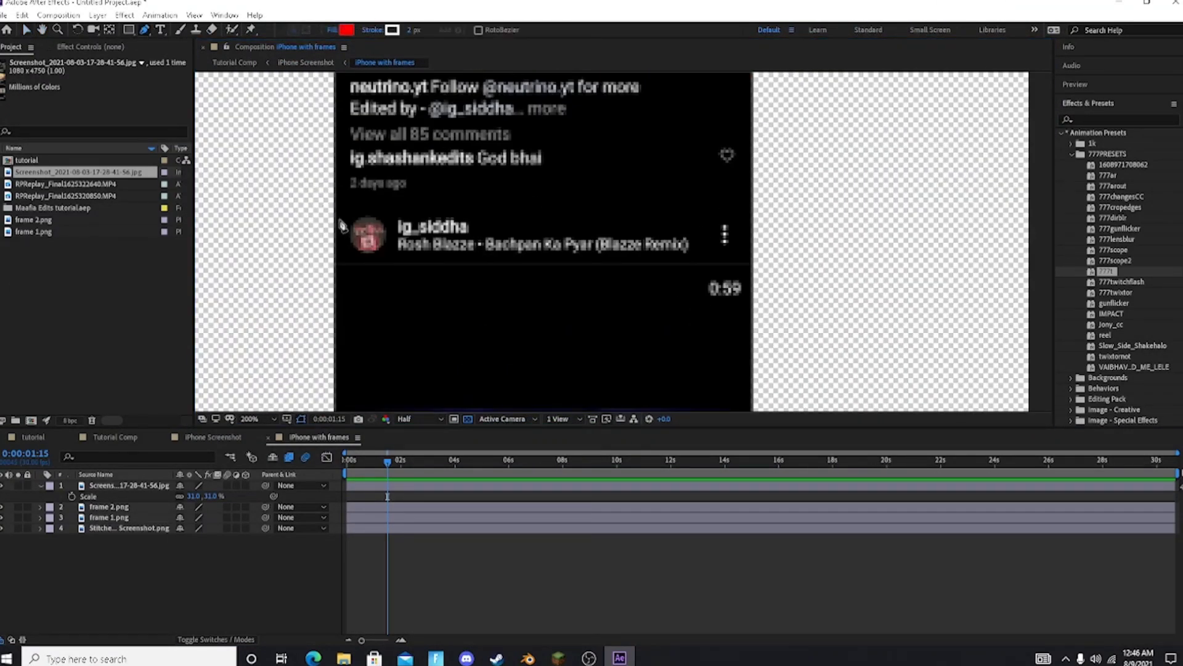
{"action": "left_click_drag", "start_coordinate": [347, 207], "coordinate": [698, 214]}
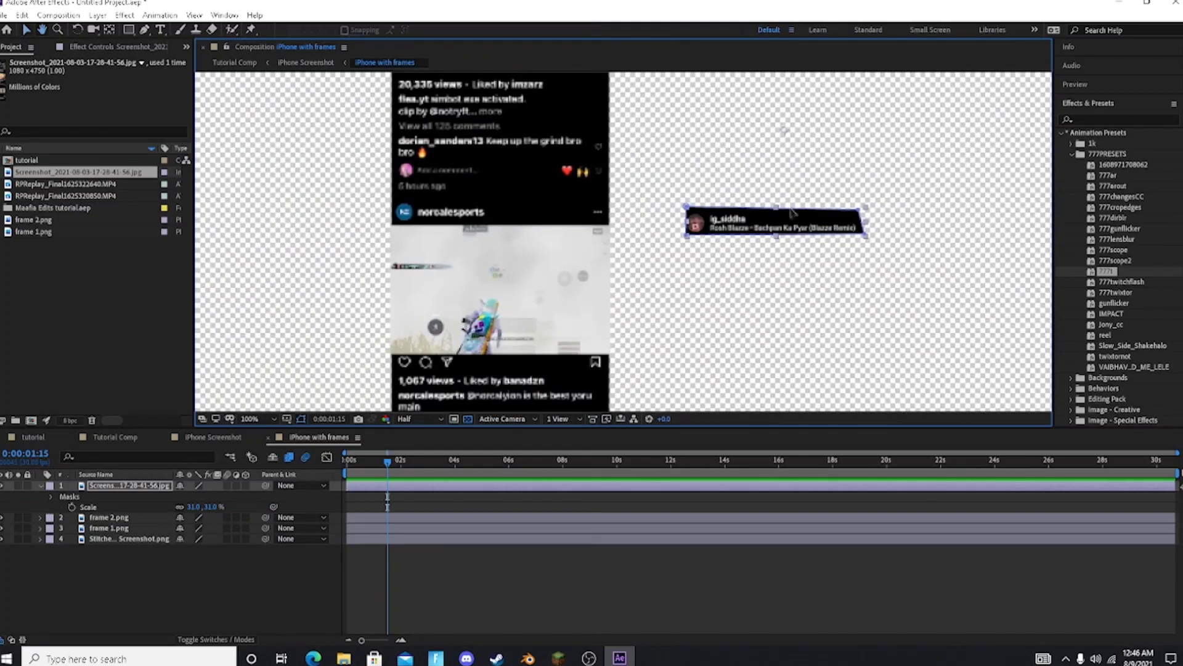
{"action": "left_click", "coordinate": [249, 419]}
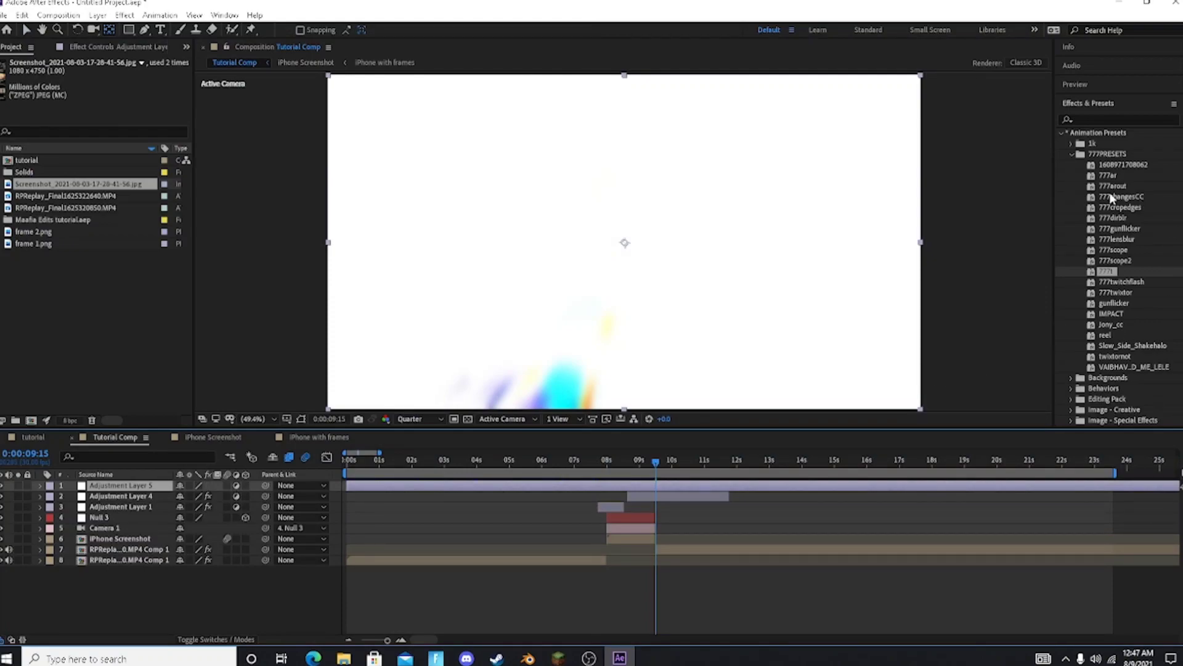
{"action": "left_click", "coordinate": [124, 484]}
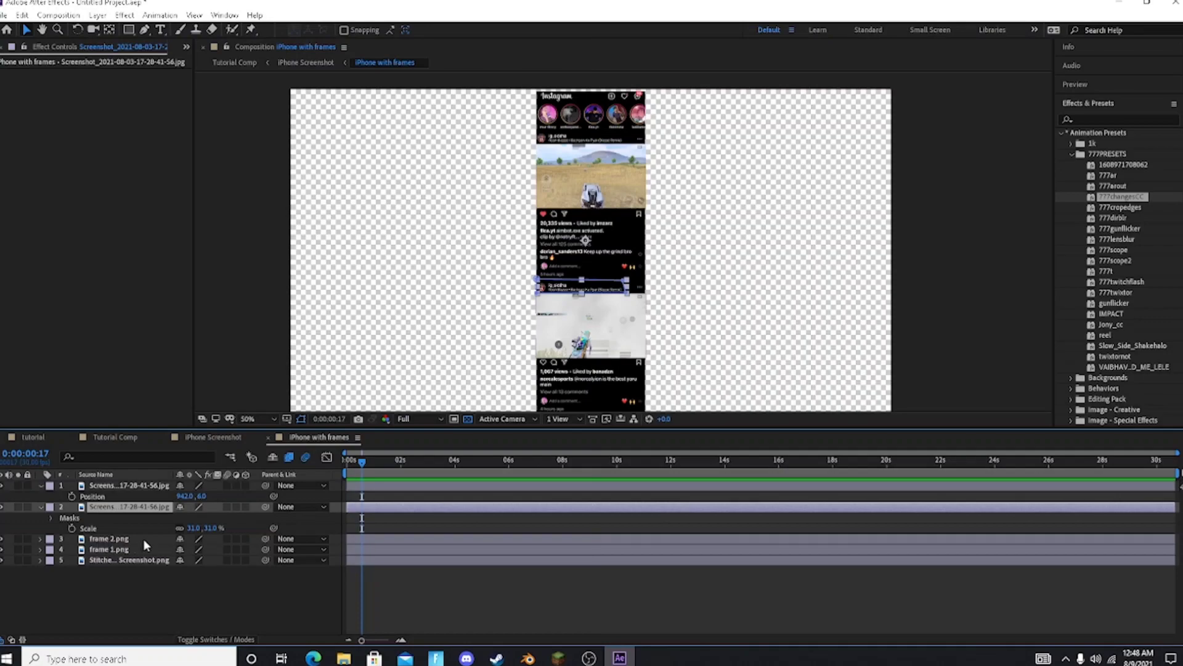
Select both frame image layers in iPhone with frames.
{"action": "left_click", "coordinate": [108, 538]}
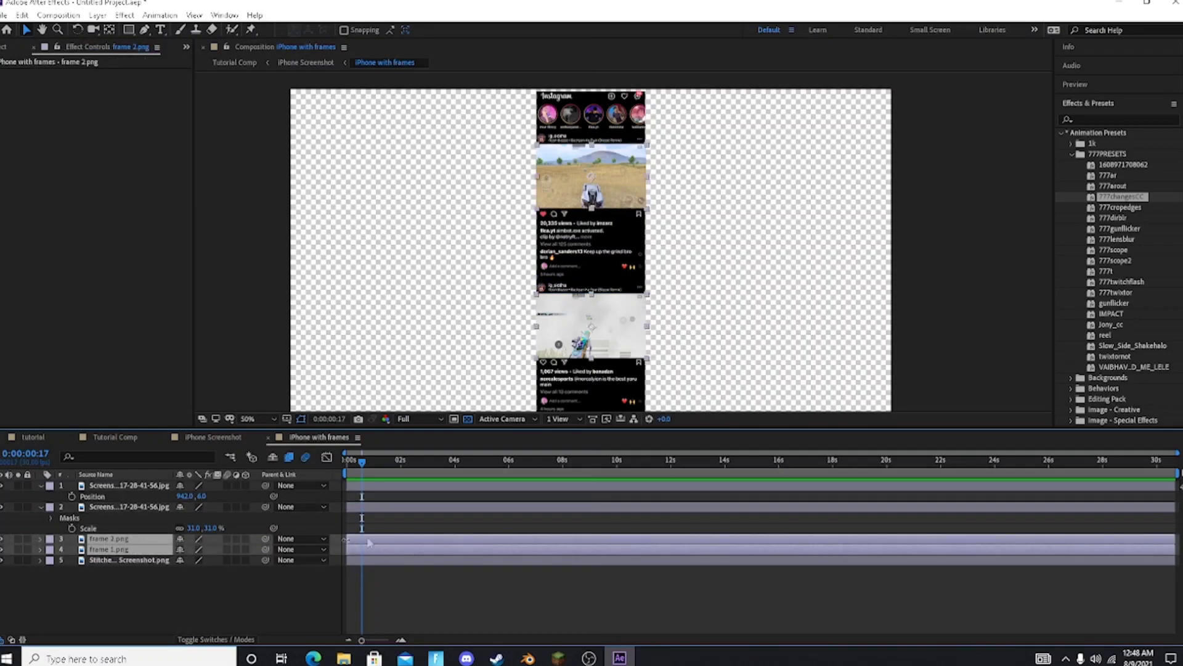